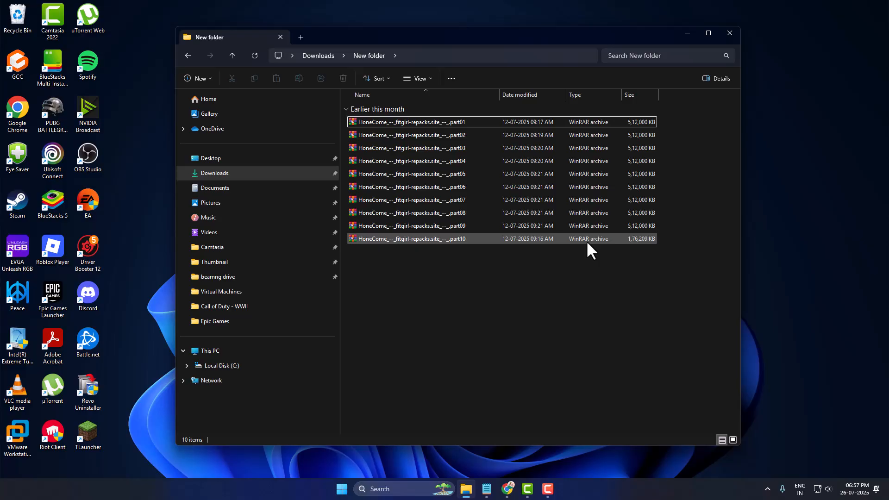
mouse_move(609, 246)
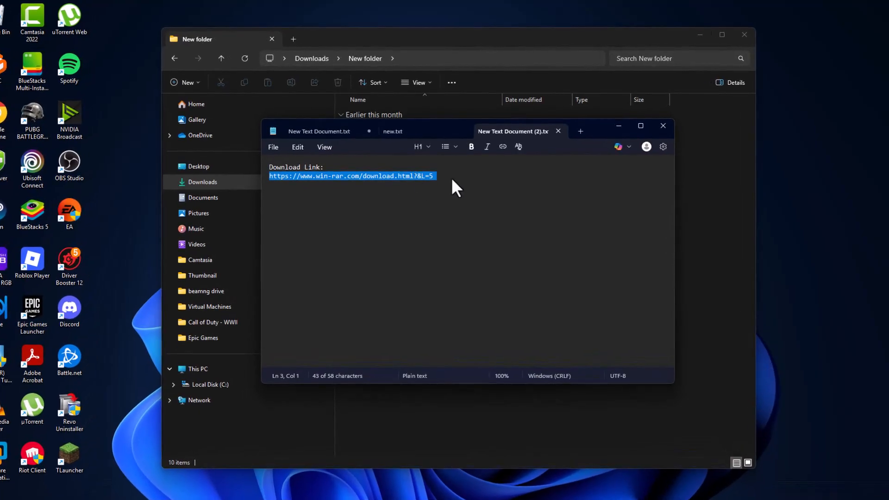
- Follow the WinRAR link and download WinRAR 7.12 English 64 bit
left_click(350, 176)
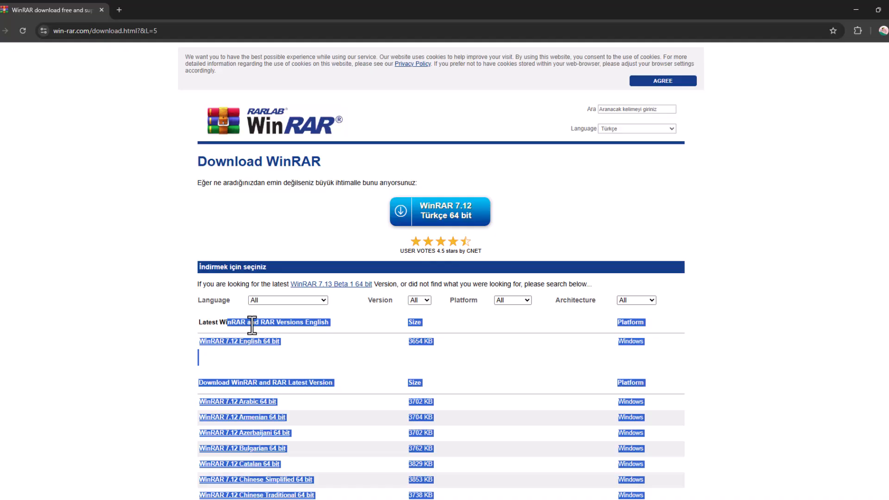
left_click(239, 341)
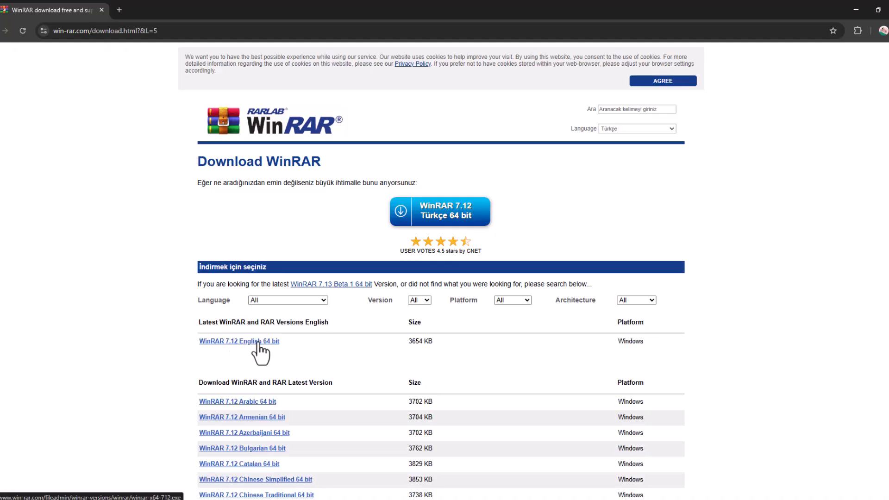
left_click(239, 341)
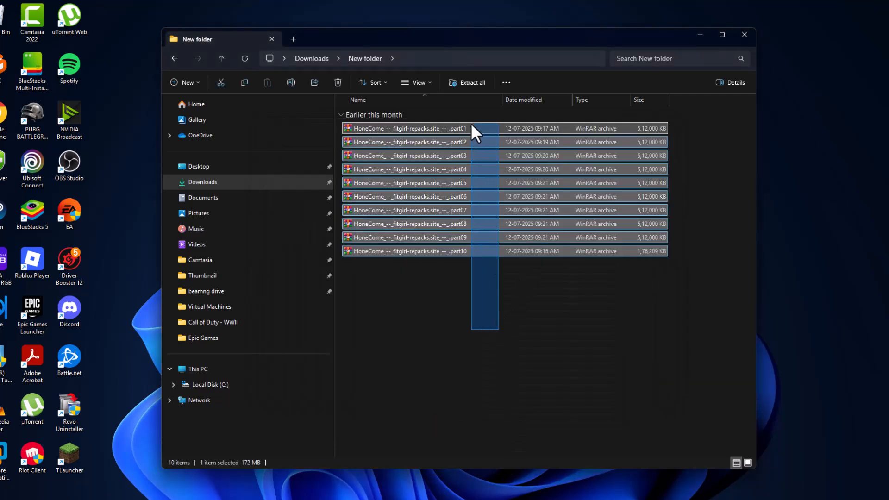
- Search for and launch the Windows Security app
key("ctrl+a")
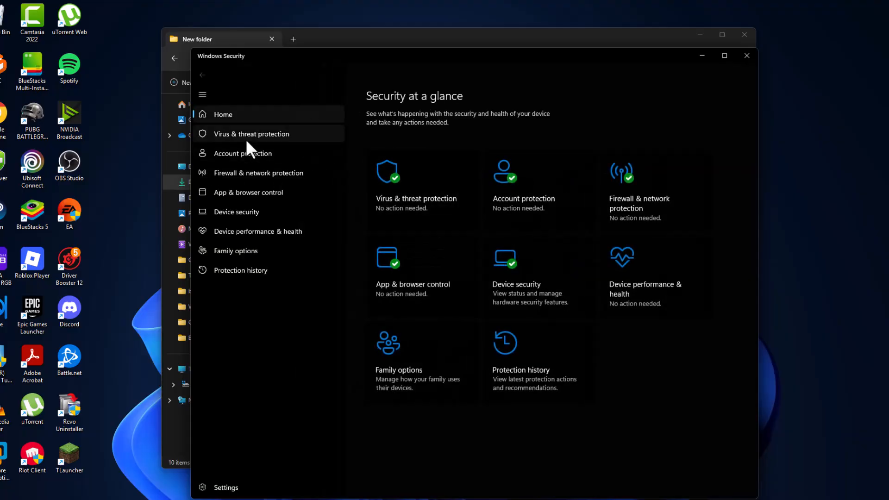
- Turn Real-time protection Off under Virus & threat protection settings
left_click(252, 134)
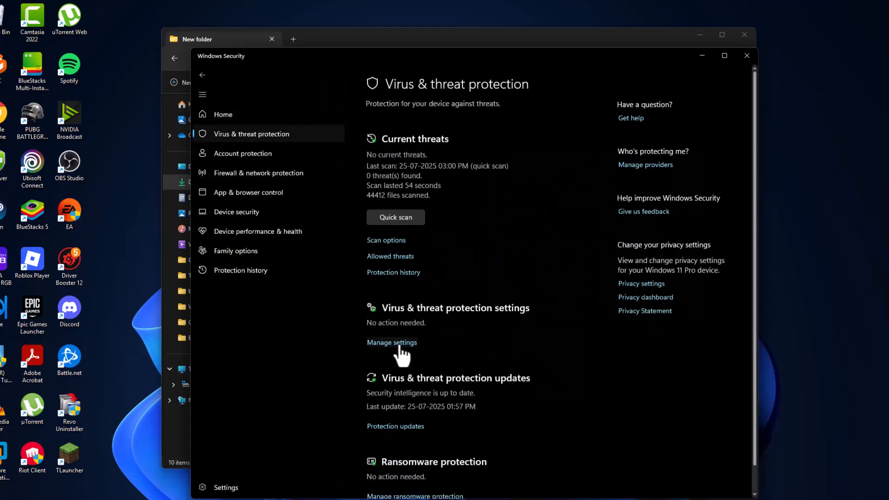
mouse_move(543, 319)
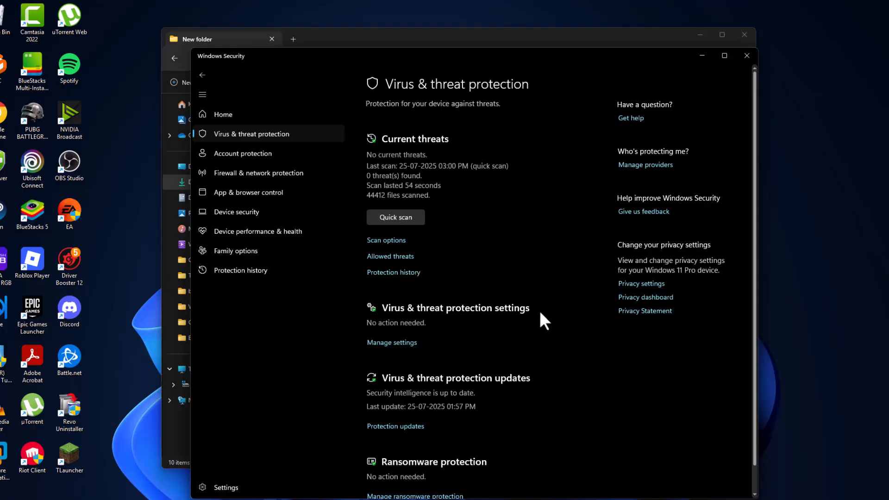
left_click(391, 342)
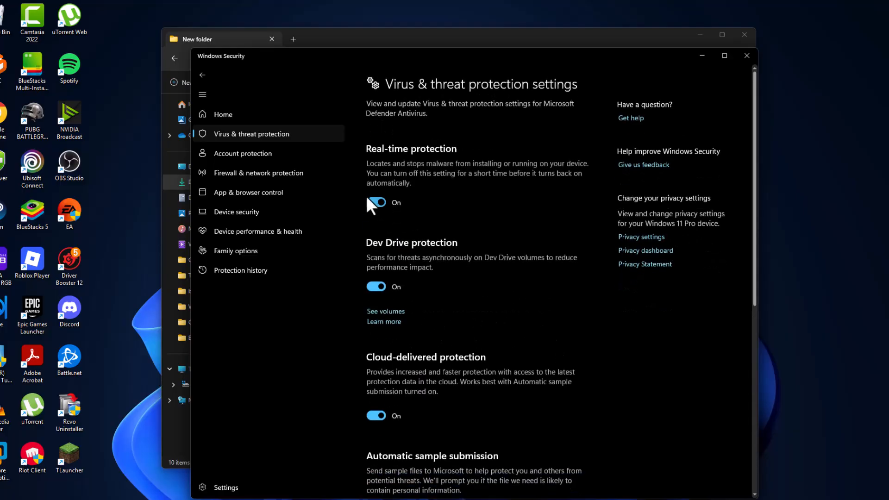
left_click(375, 202)
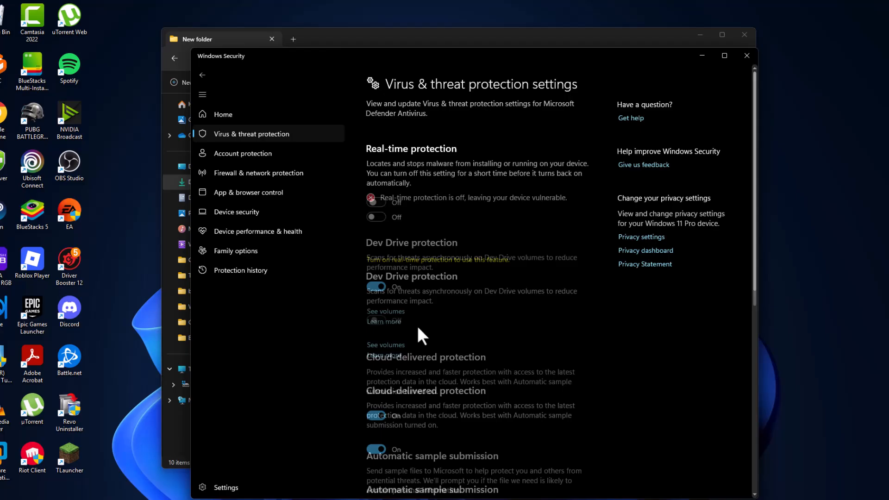
left_click(747, 56)
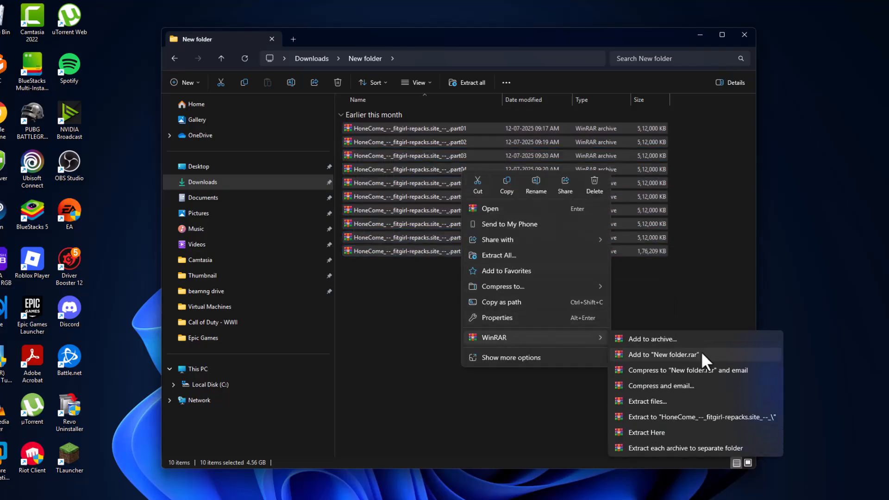
- Extract the archive parts here with WinRAR and enter the new HoneyCome folder
left_click(645, 433)
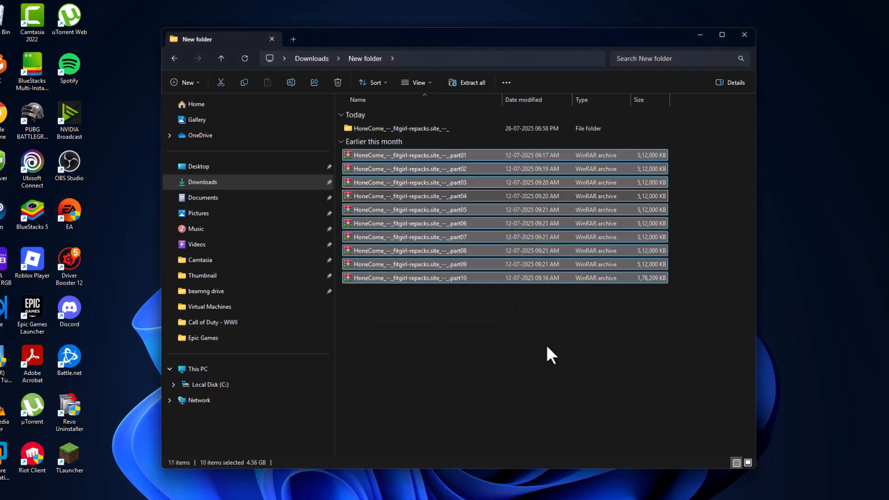
mouse_move(421, 134)
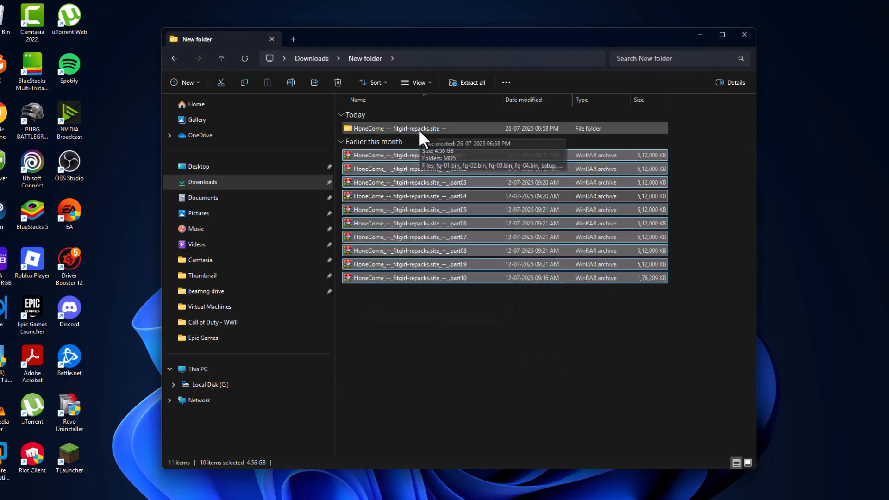
double_click(403, 128)
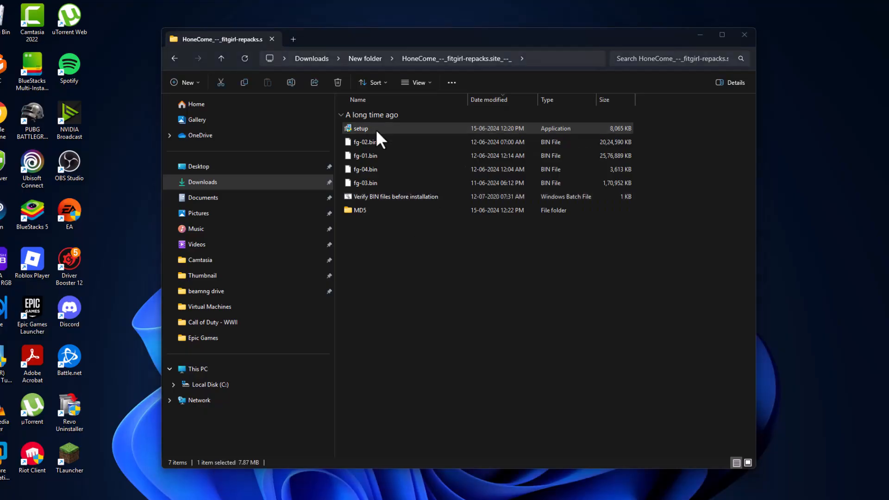
double_click(359, 128)
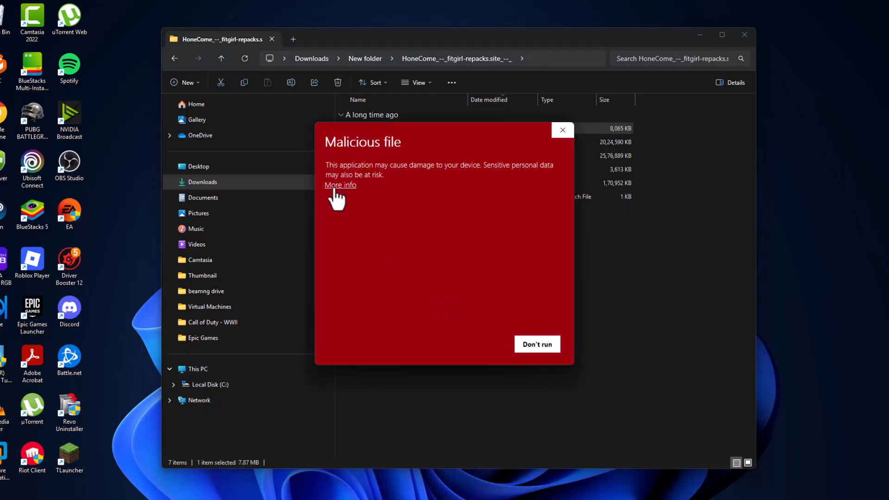
- Dismiss the malicious-file warning and run the game's setup program
left_click(340, 186)
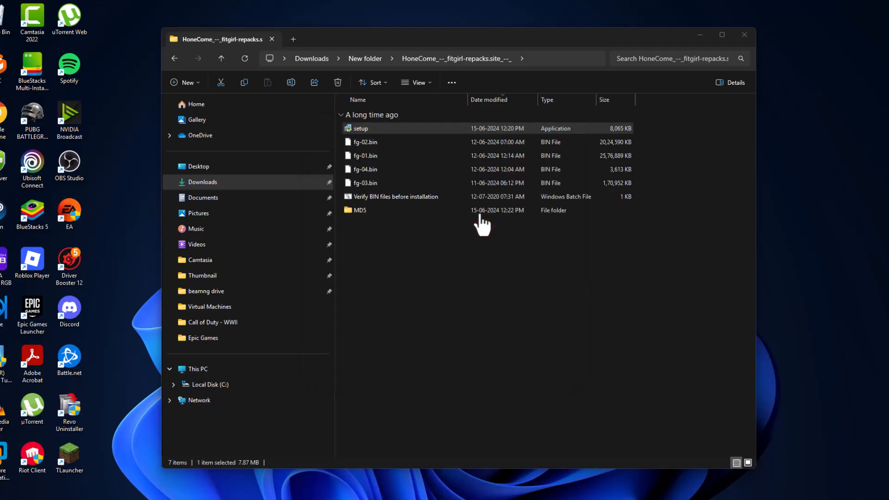
double_click(359, 128)
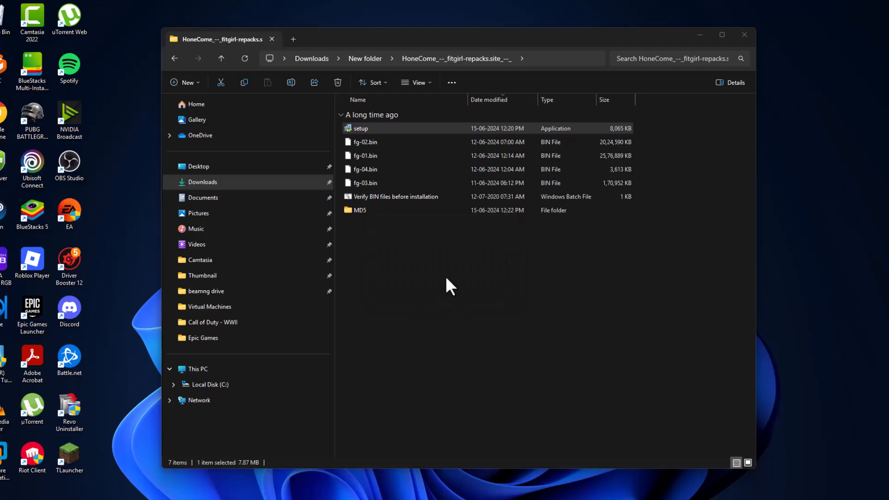
double_click(360, 128)
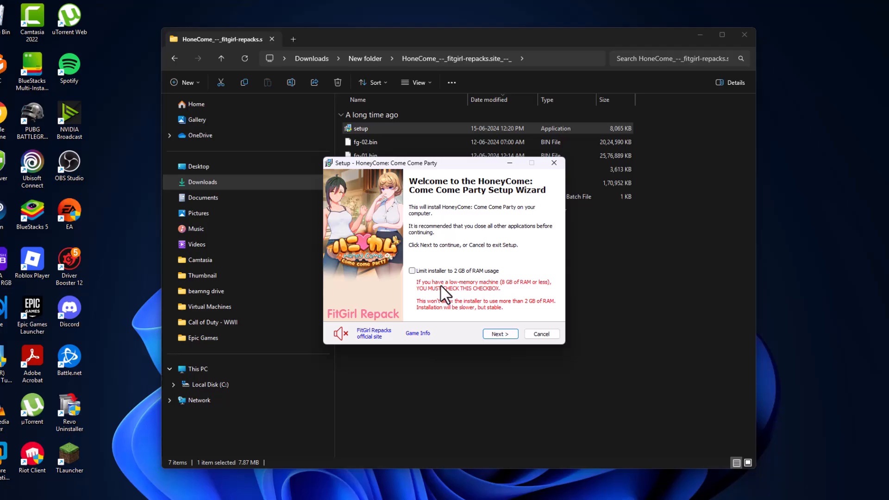
mouse_move(603, 484)
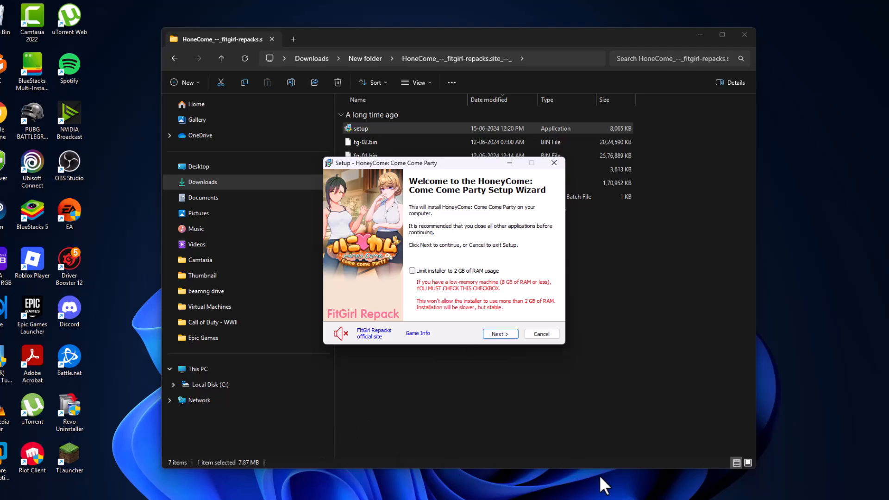
- Leave the 2 GB RAM limit unchecked and proceed past the info pages
left_click(413, 270)
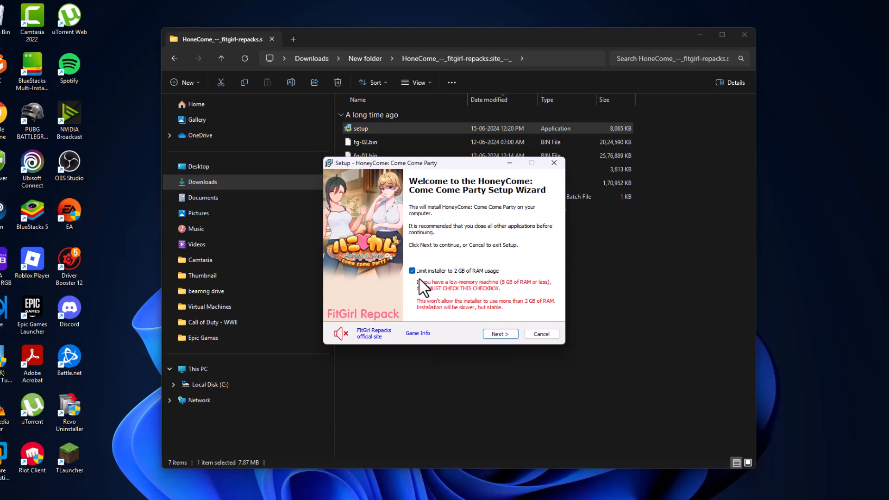
left_click(411, 270)
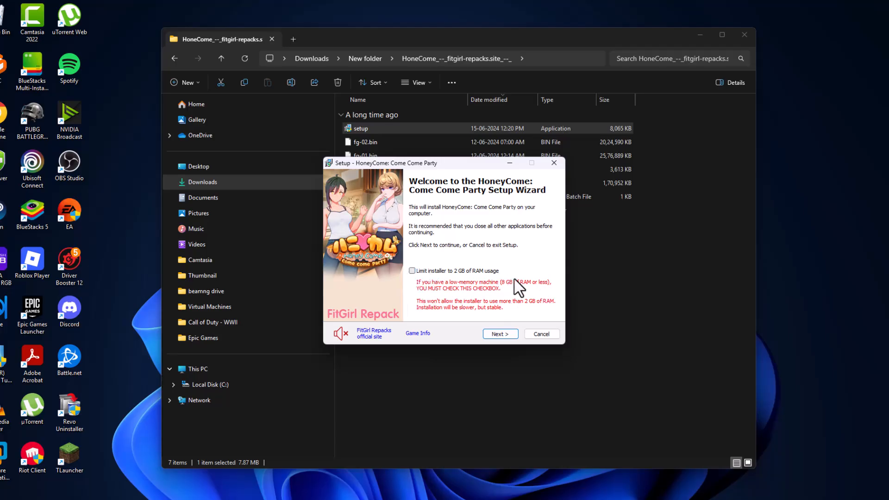
left_click(499, 333)
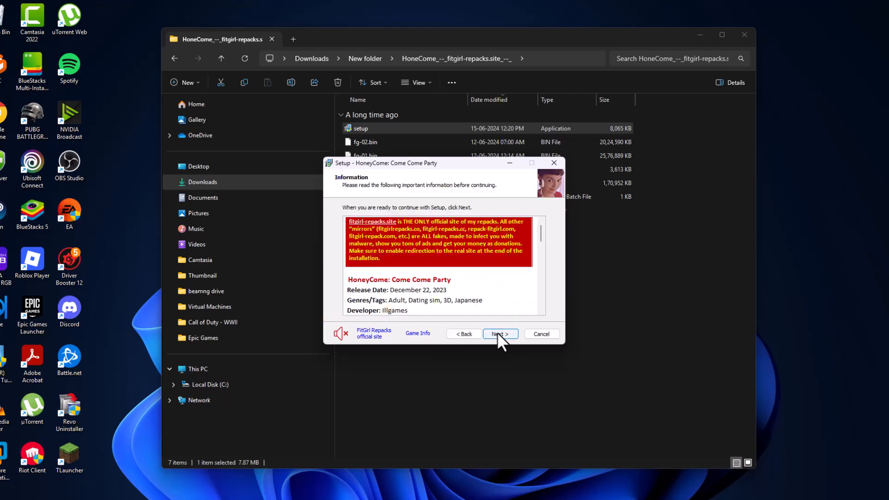
left_click(499, 334)
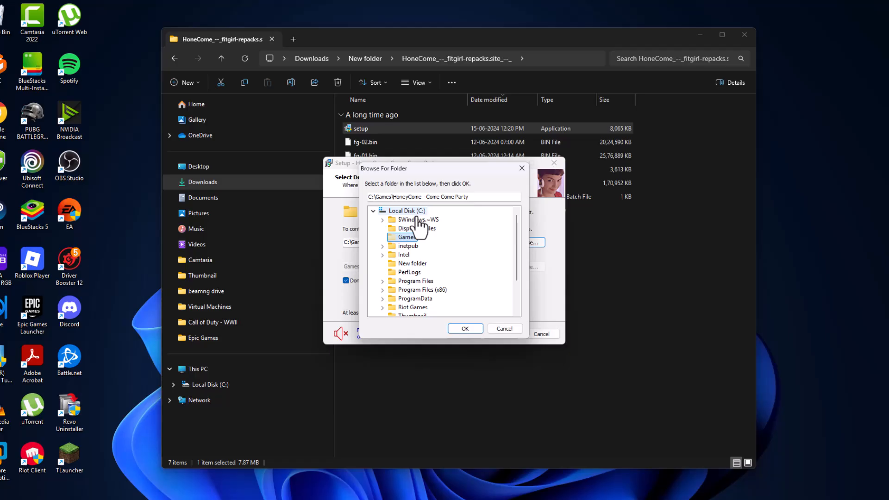
- Install into C:\Games\HoneyCome - Come Come Party
left_click(464, 328)
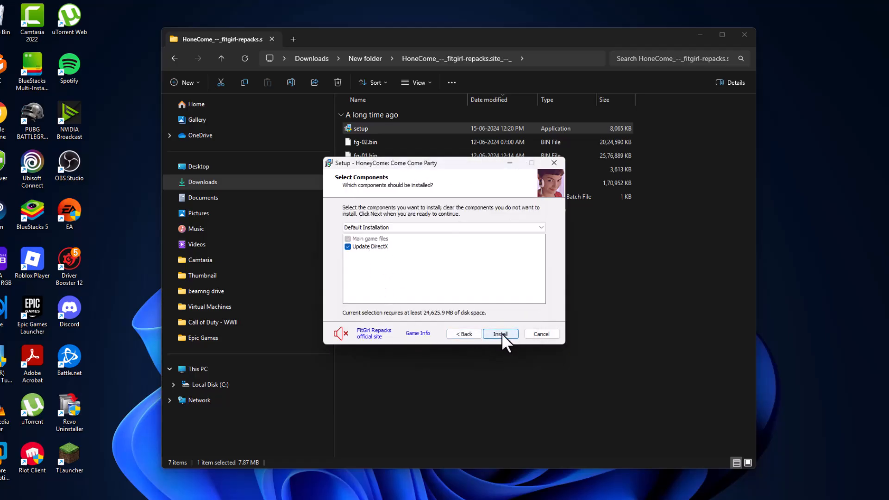
left_click(499, 335)
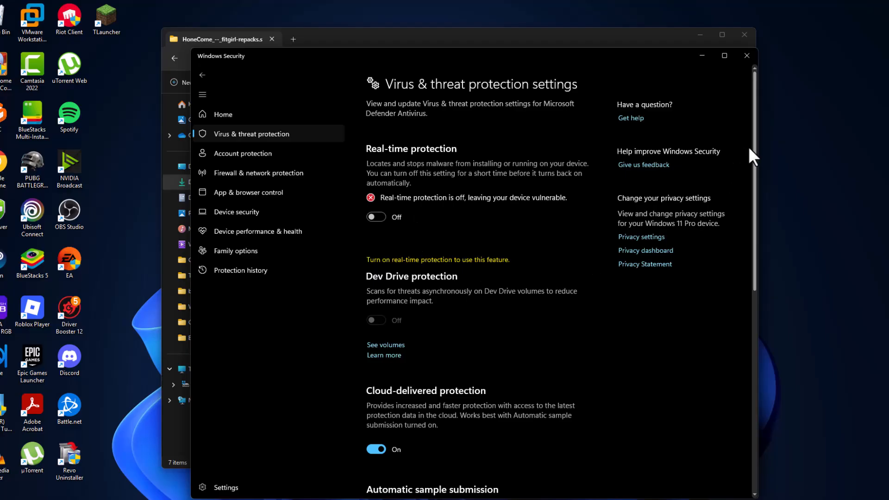
- Add C:\Games\HoneyCome - Come Come Party as a folder exclusion
scroll("down", 3)
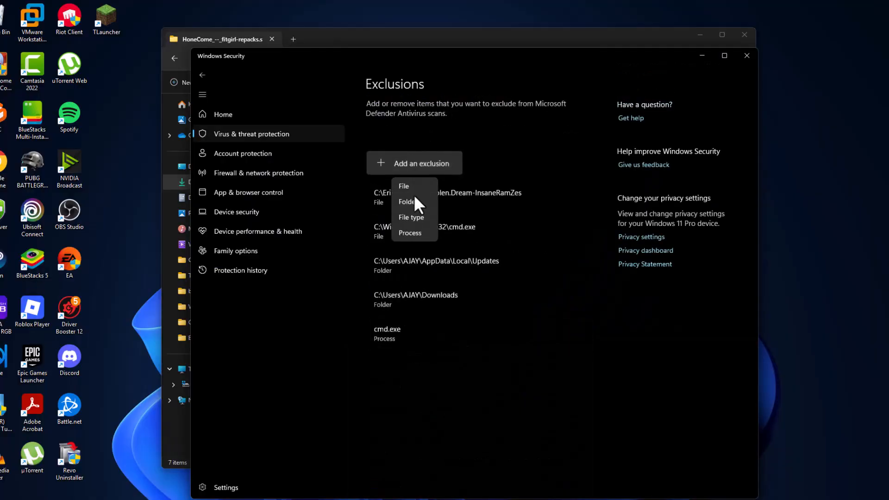
left_click(407, 201)
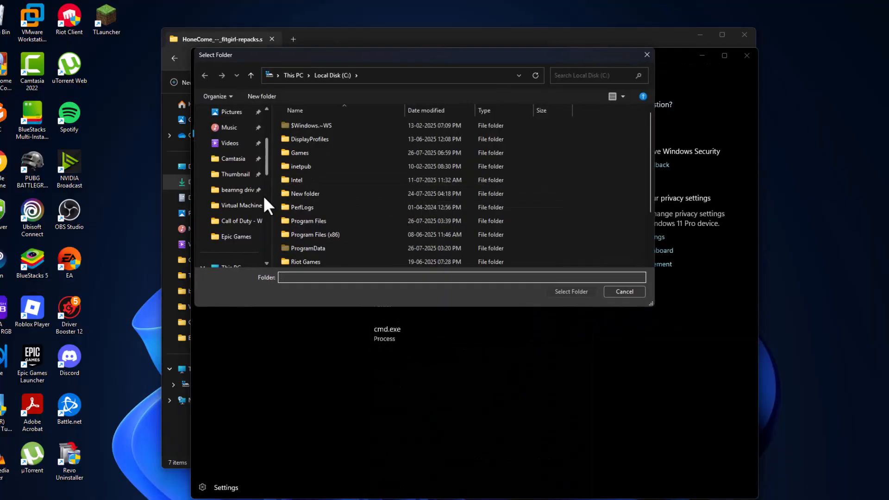
left_click(229, 143)
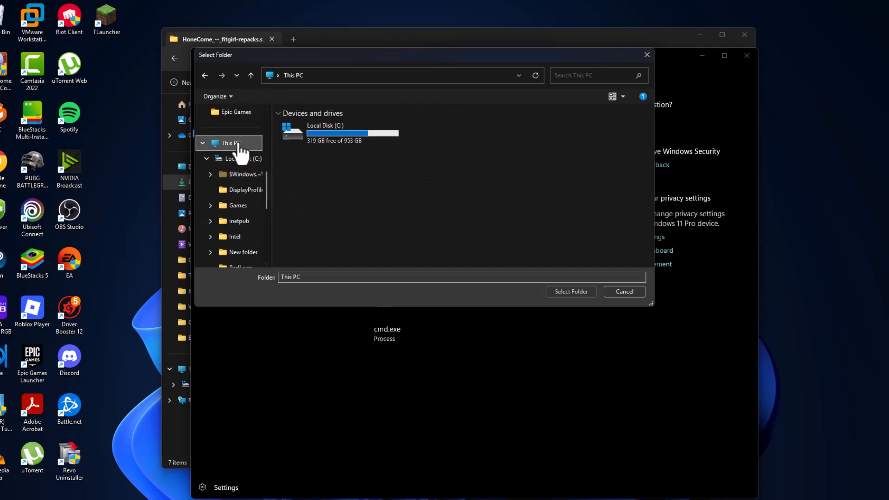
double_click(236, 206)
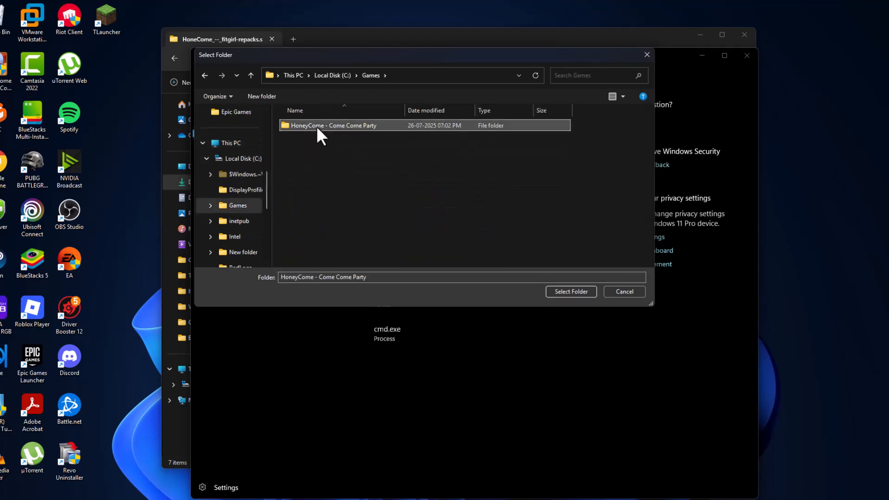
left_click(570, 292)
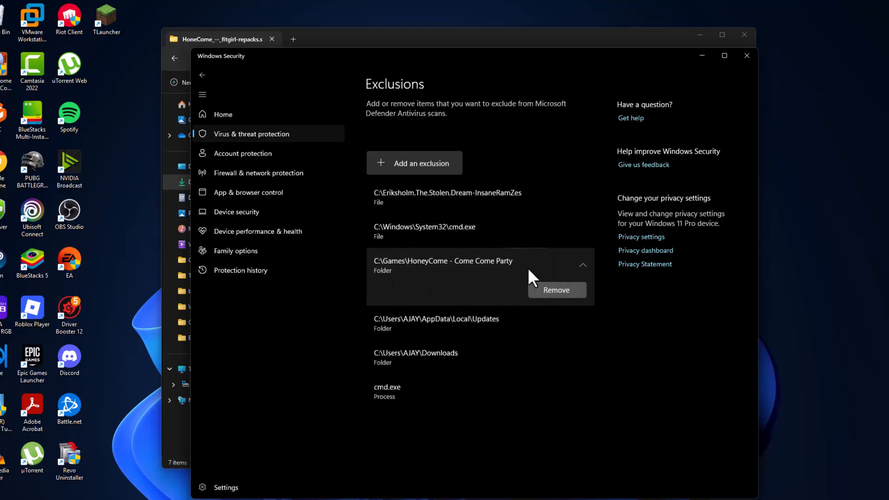
mouse_move(203, 74)
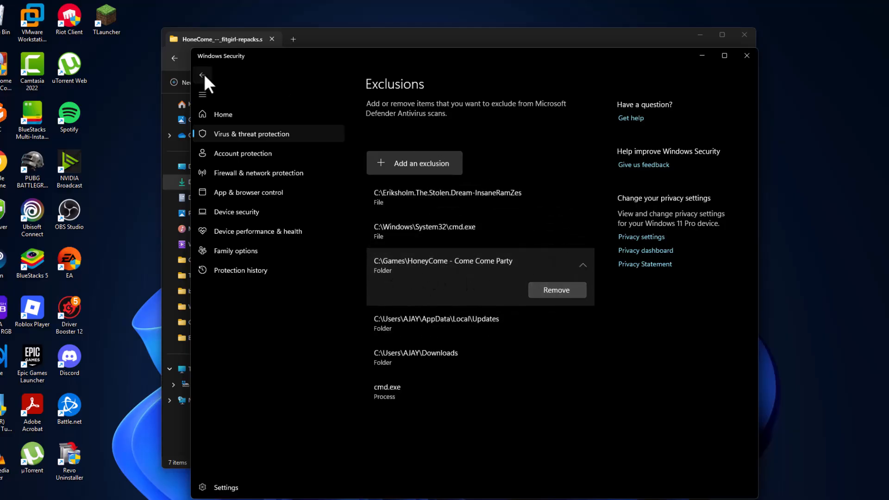
- Return to threat settings and switch Real-time protection back On
left_click(203, 74)
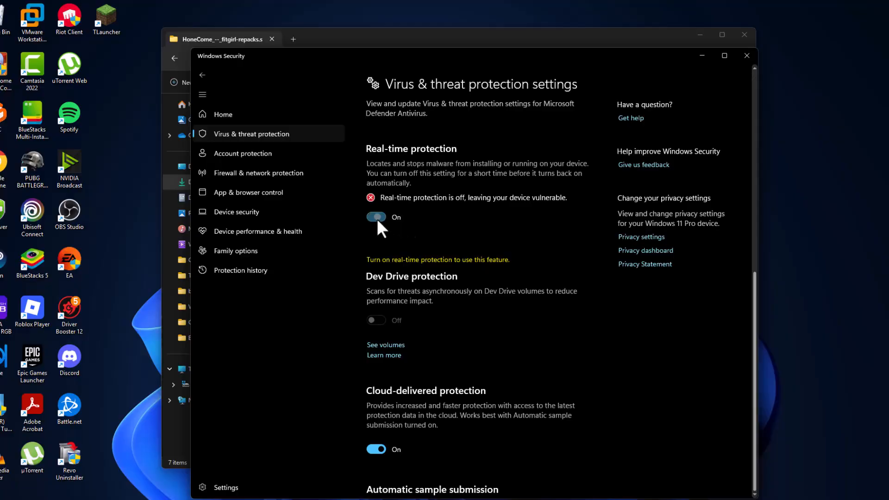
scroll("down", 3)
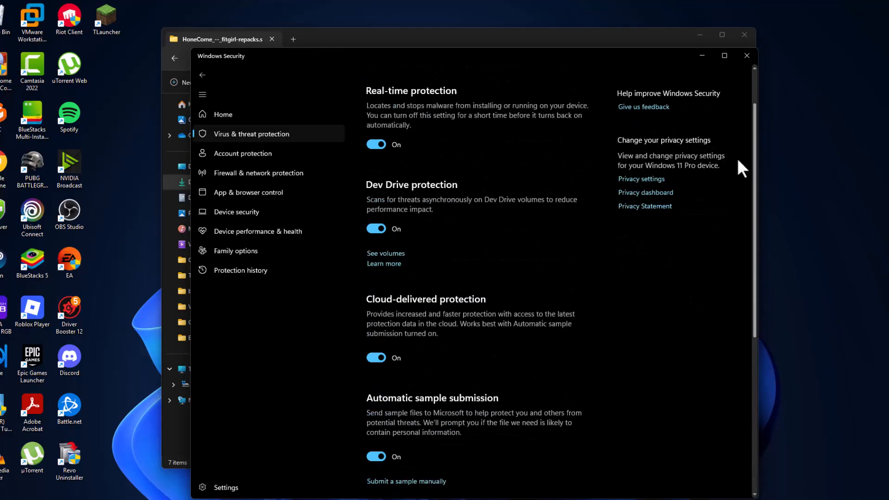
scroll("up", 3)
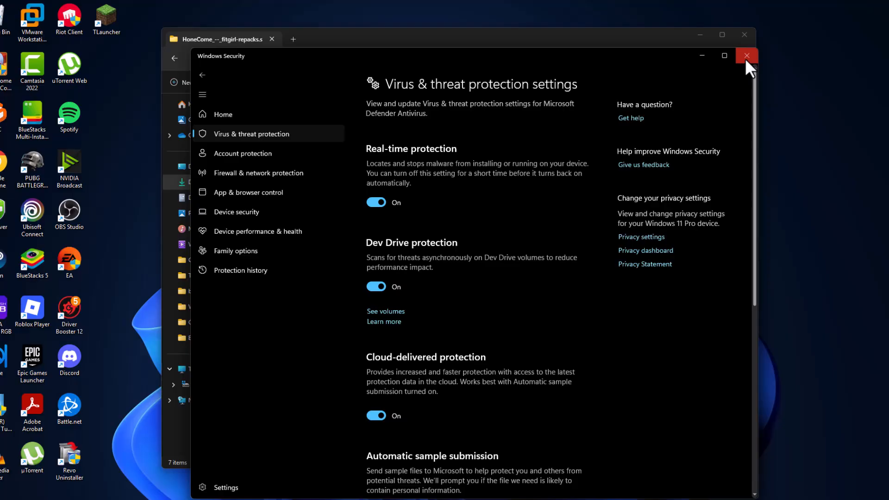
- Uncheck both fitgirl-repacks site options and finish setup, launching the game
left_click(746, 55)
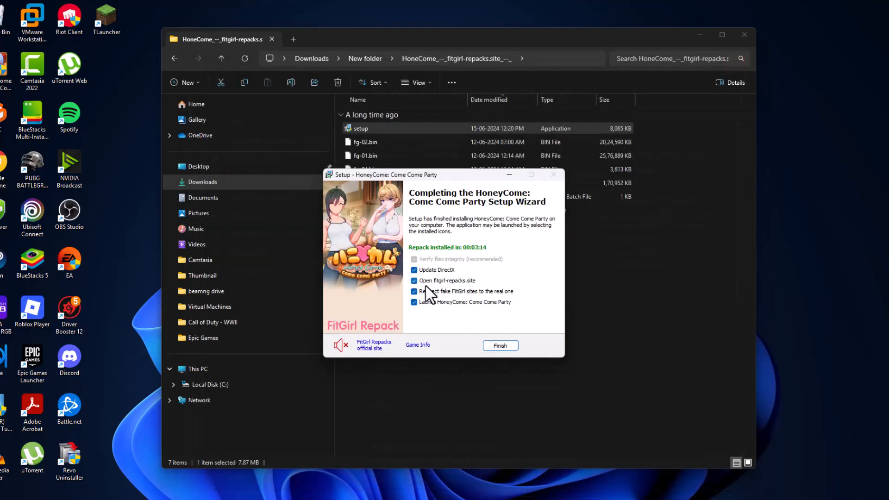
left_click(414, 290)
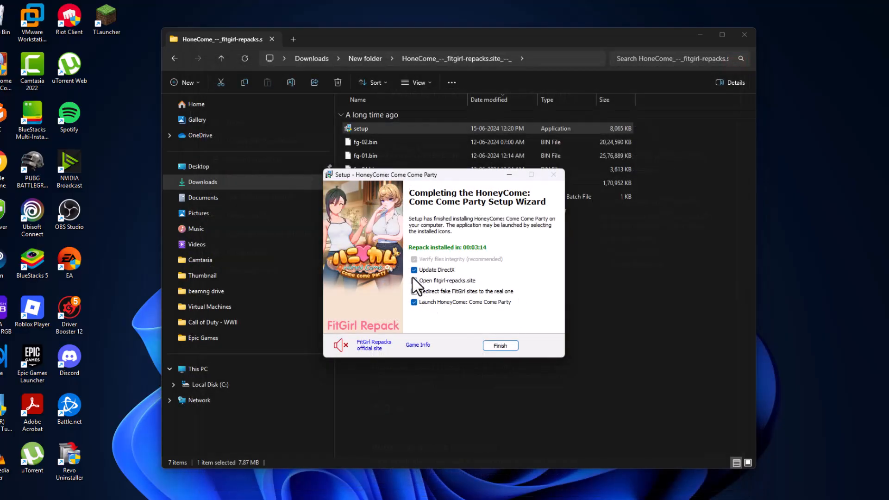
left_click(414, 280)
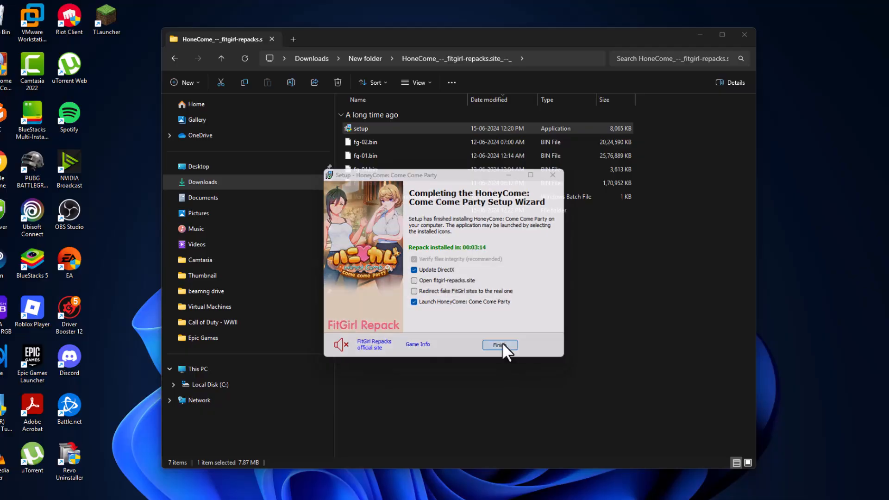
left_click(498, 345)
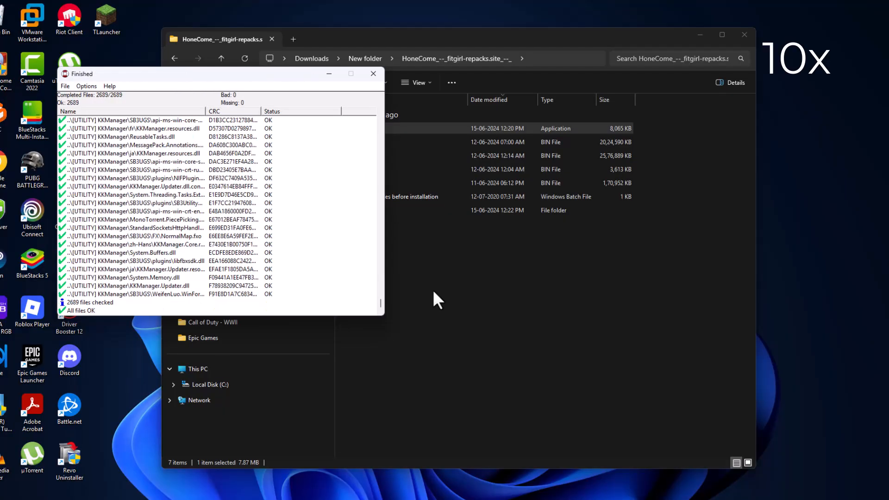
mouse_move(102, 324)
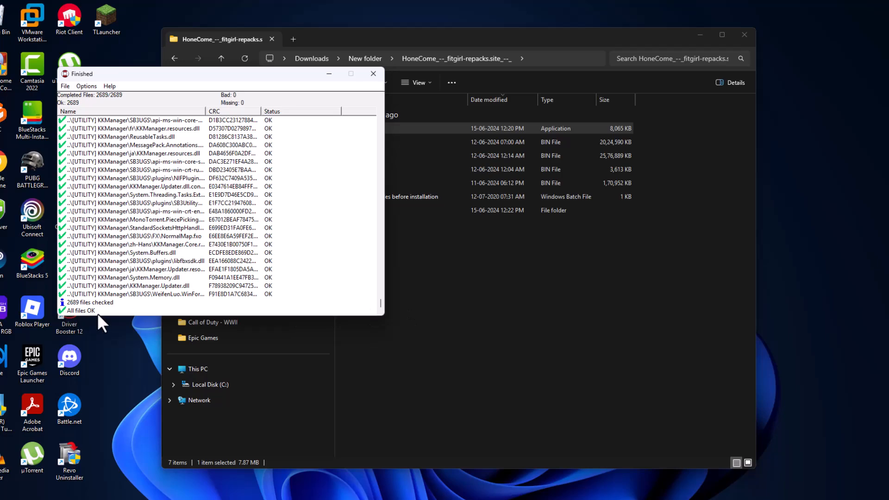
mouse_move(190, 113)
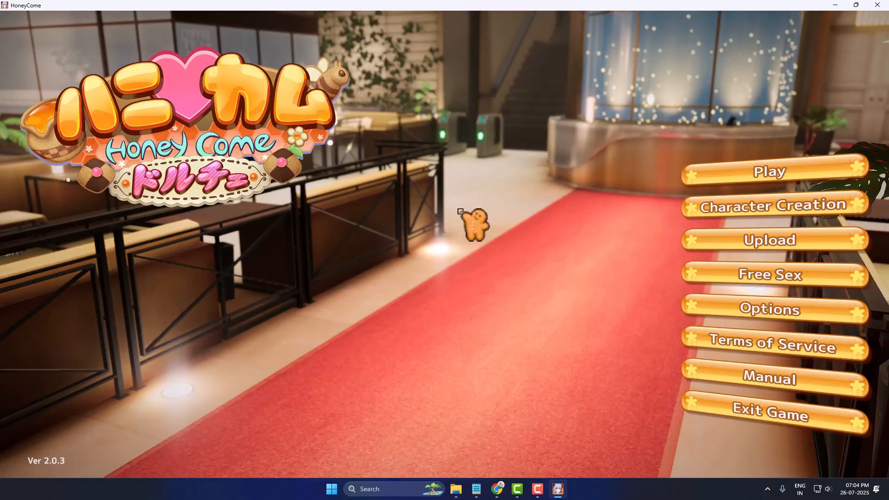
mouse_move(618, 311)
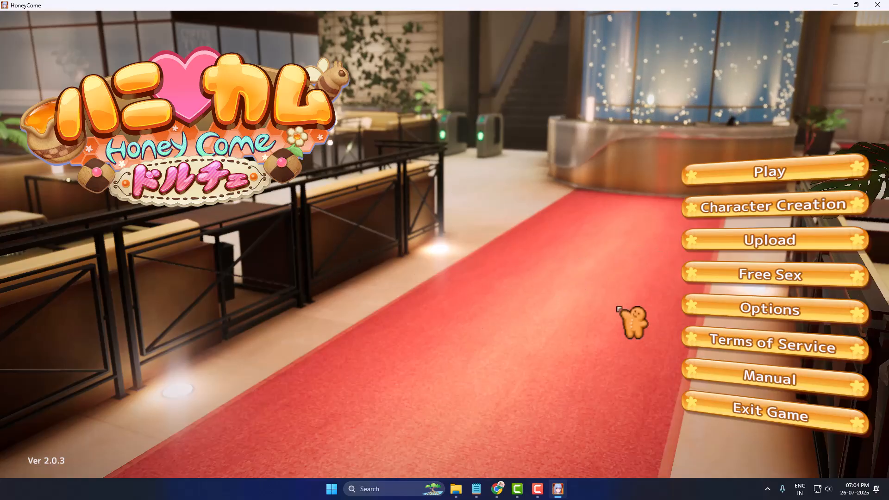